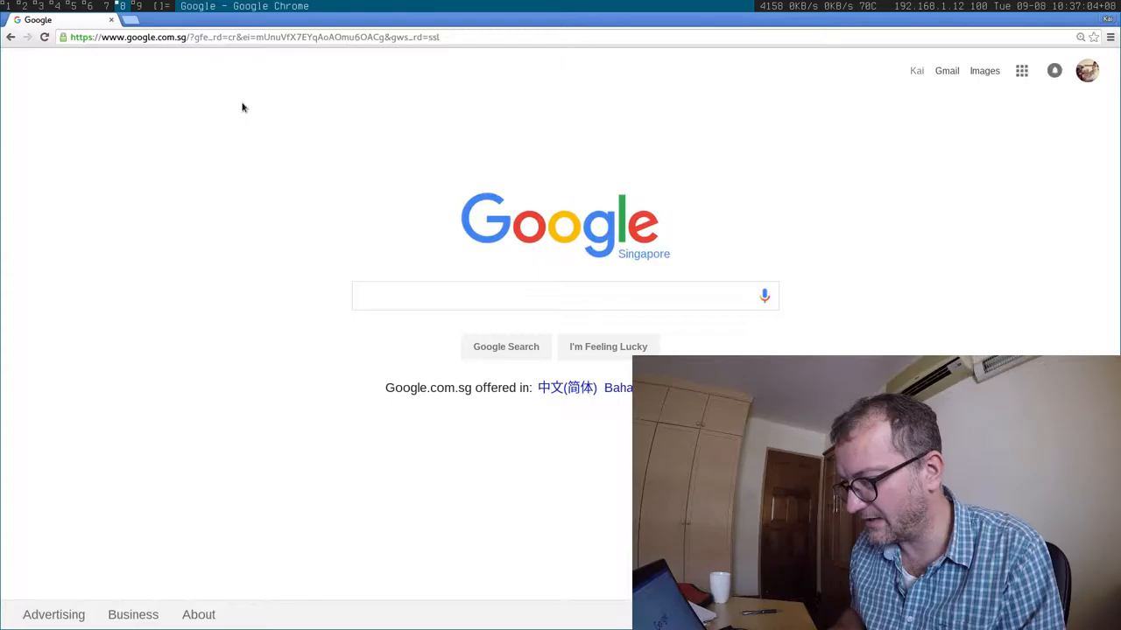
pyautogui.moveTo(763, 296)
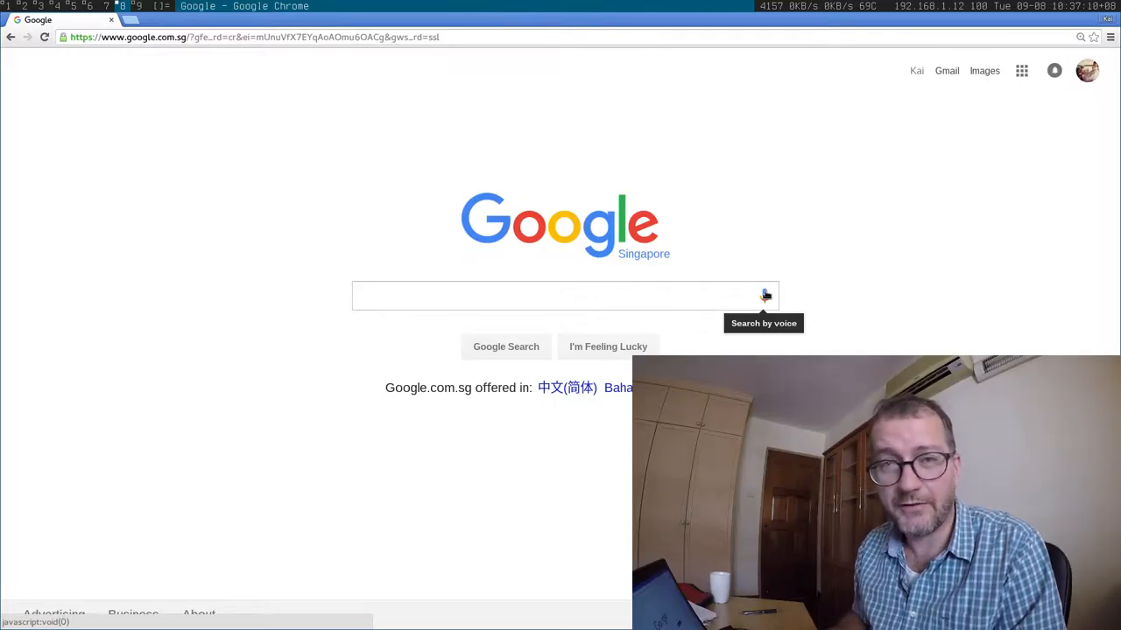
# Start a voice search from the Google mic icon and show the Input Devices list in PulseAudio Volume Control
pyautogui.click(763, 294)
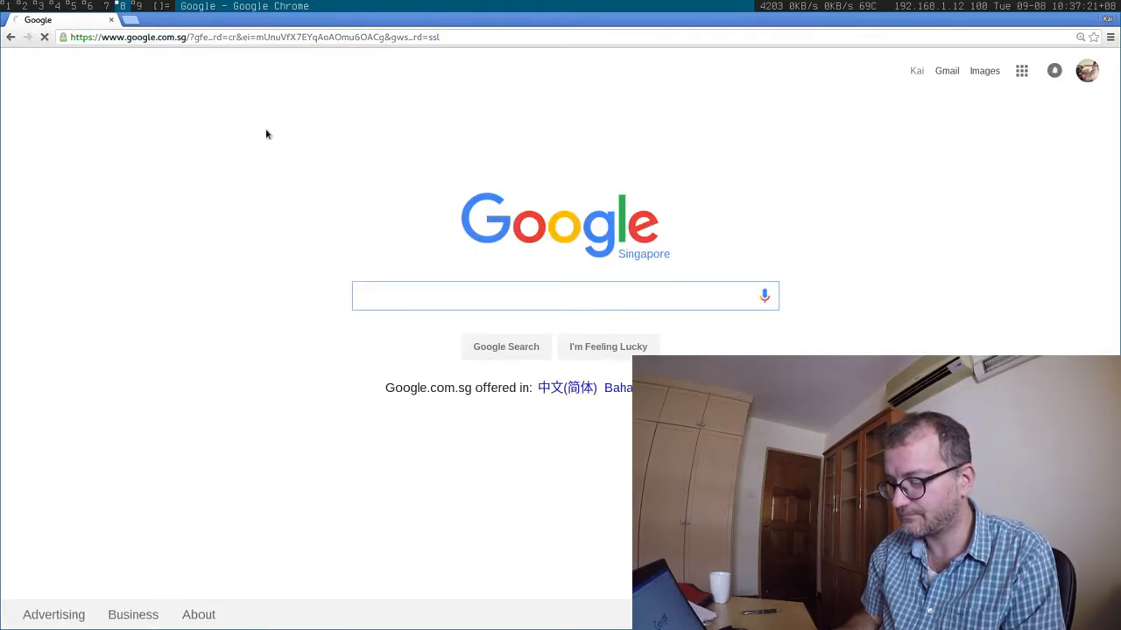
pyautogui.moveTo(307, 151)
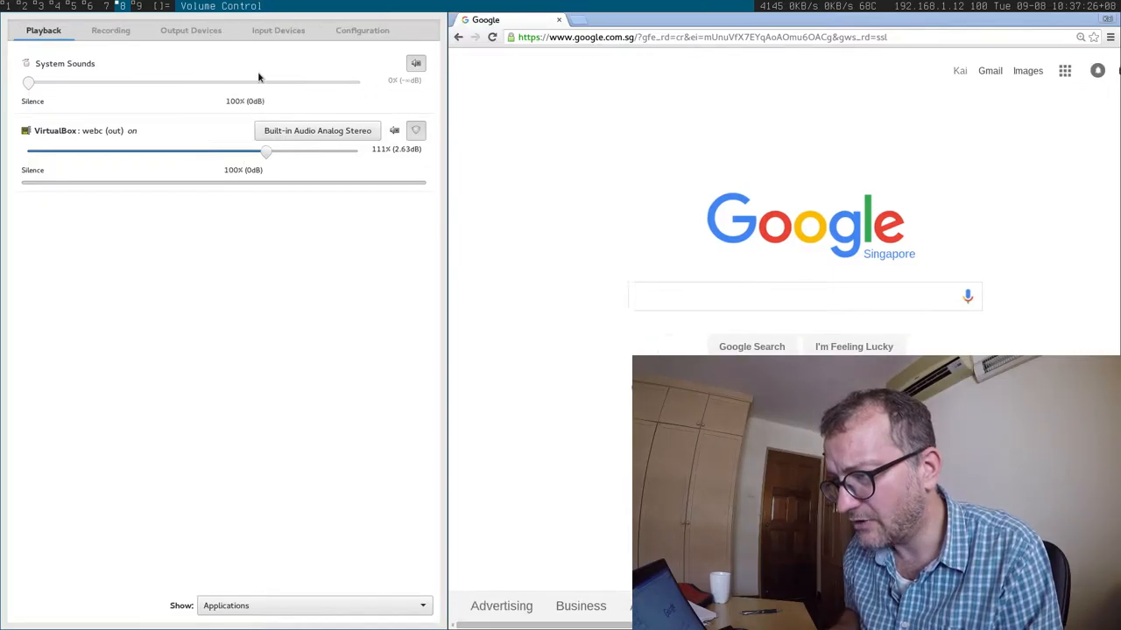
pyautogui.click(278, 31)
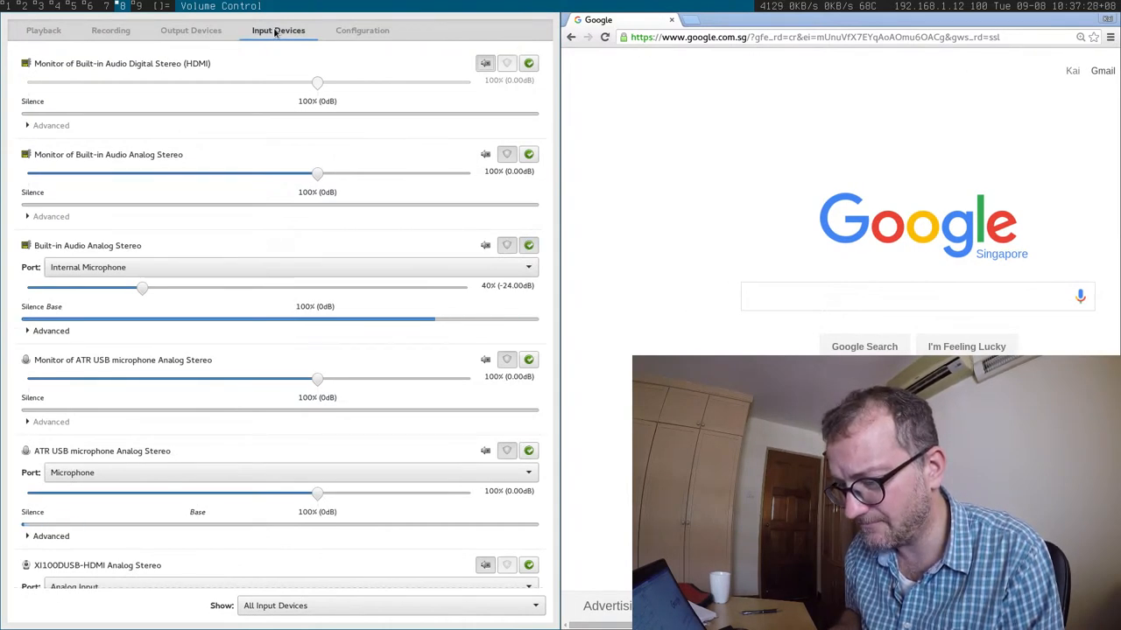